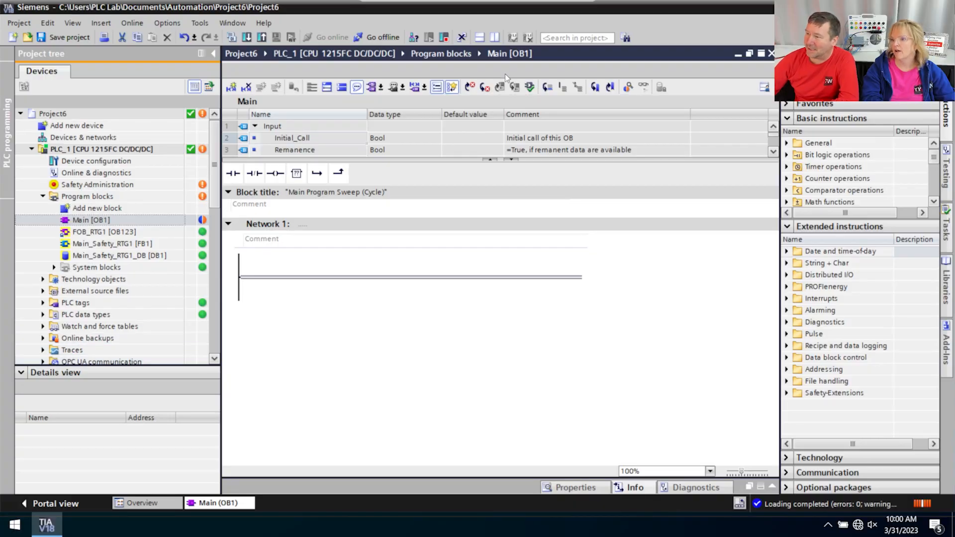
pyautogui.moveTo(340, 364)
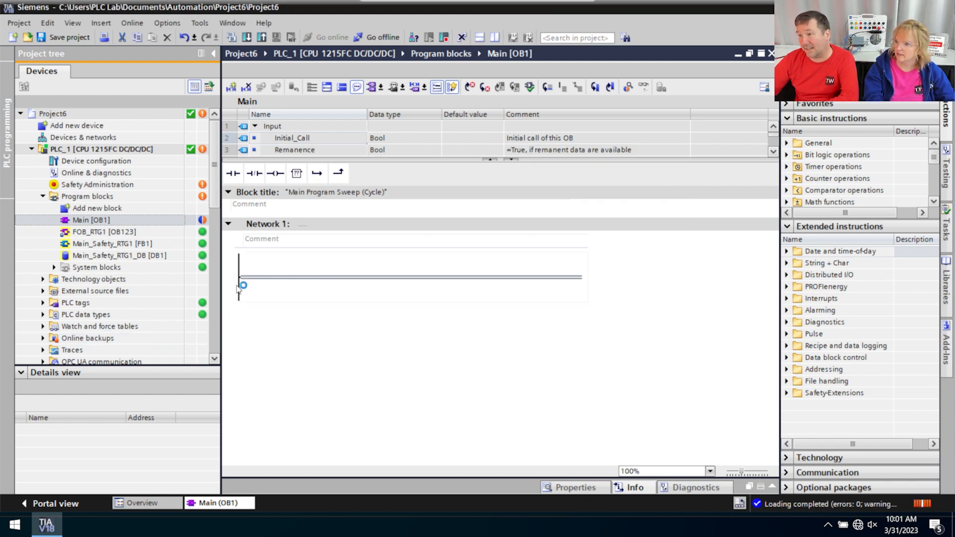
# - Review the empty Network 1 in Main [OB1] and switch to the Logix Designer Level controller project
pyautogui.click(75, 524)
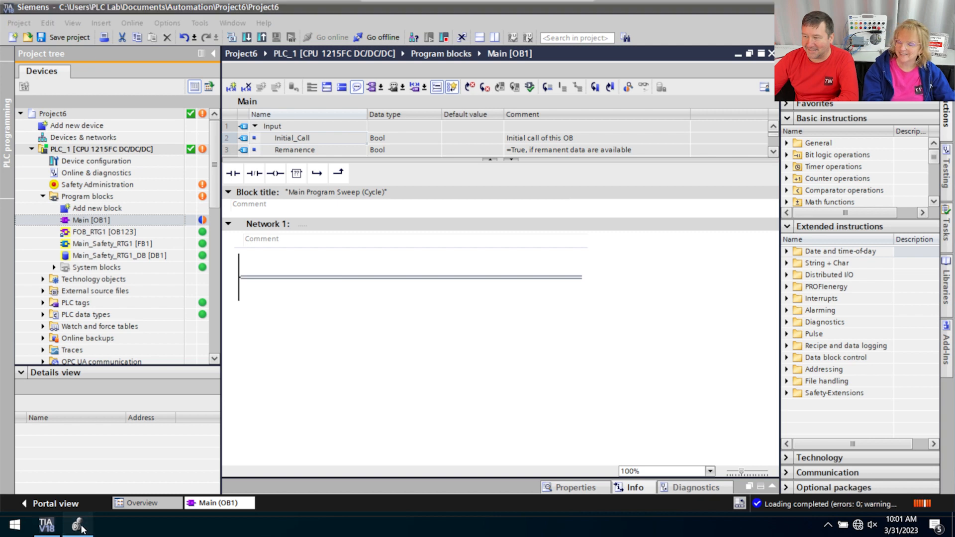
pyautogui.click(77, 525)
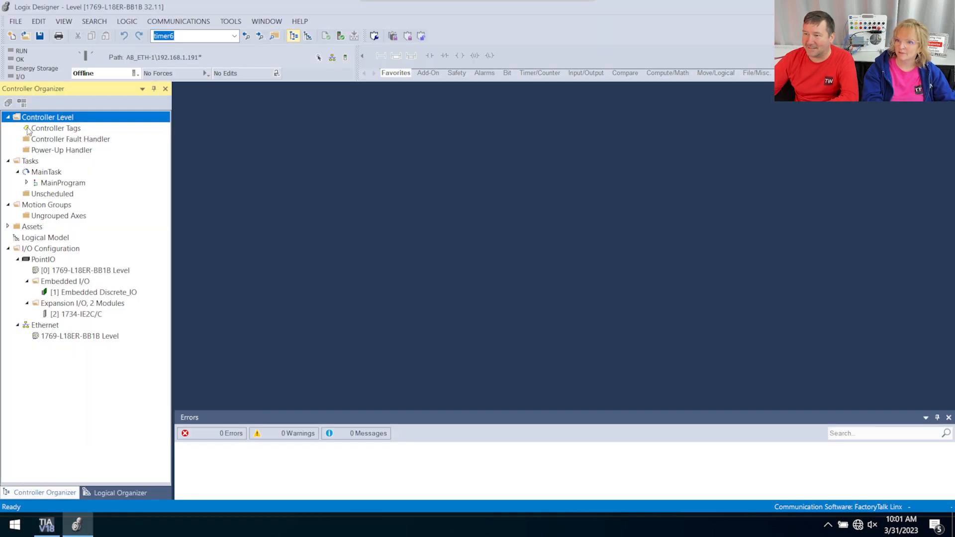
pyautogui.moveTo(105, 279)
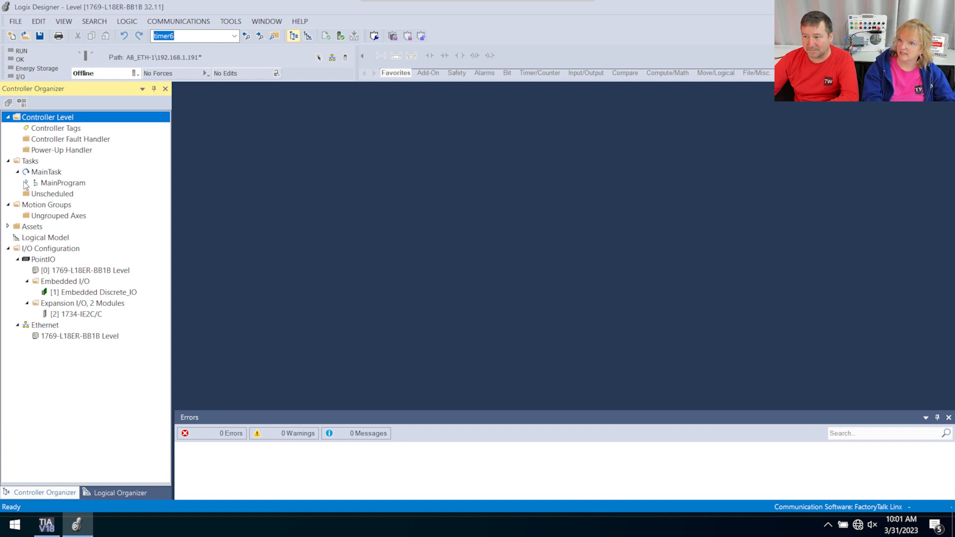
# - View the MainRoutine ladder rungs (timer, compare, subtract, move) and return to TIA Portal's empty Main [OB1]
pyautogui.doubleClick(70, 204)
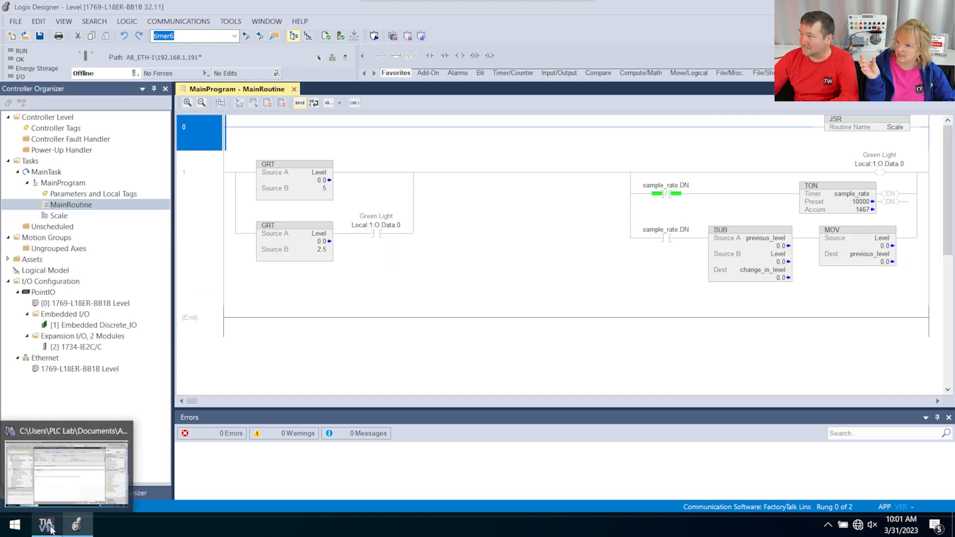
pyautogui.click(665, 194)
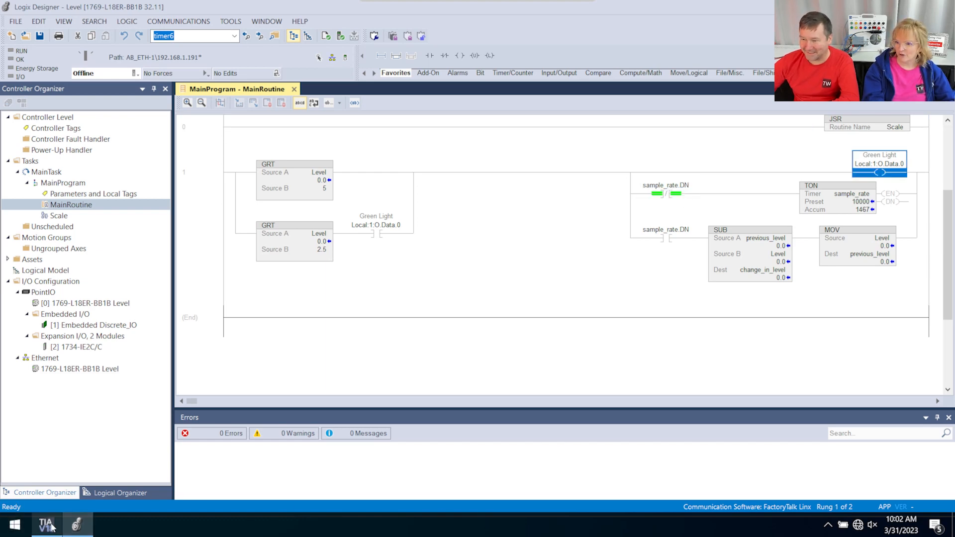
pyautogui.click(47, 524)
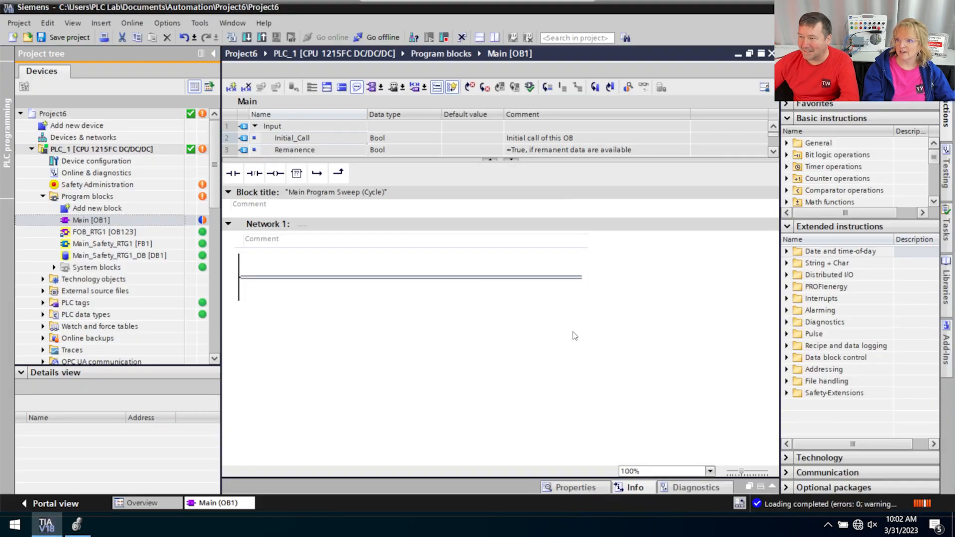